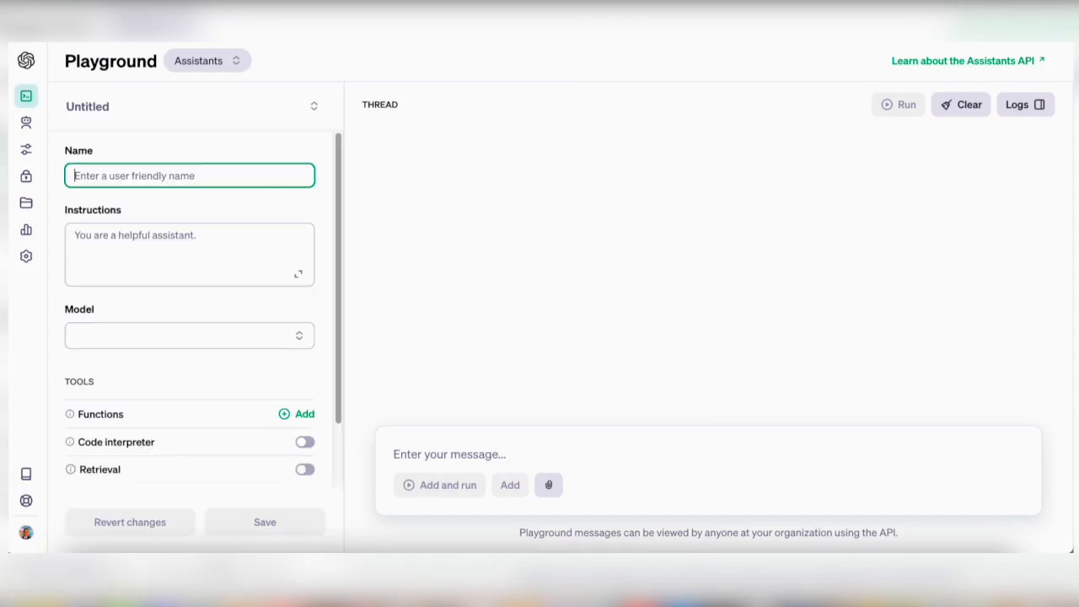
Name the new assistant 'My OWN custom GPT'.
text(My OWN custom GPT)
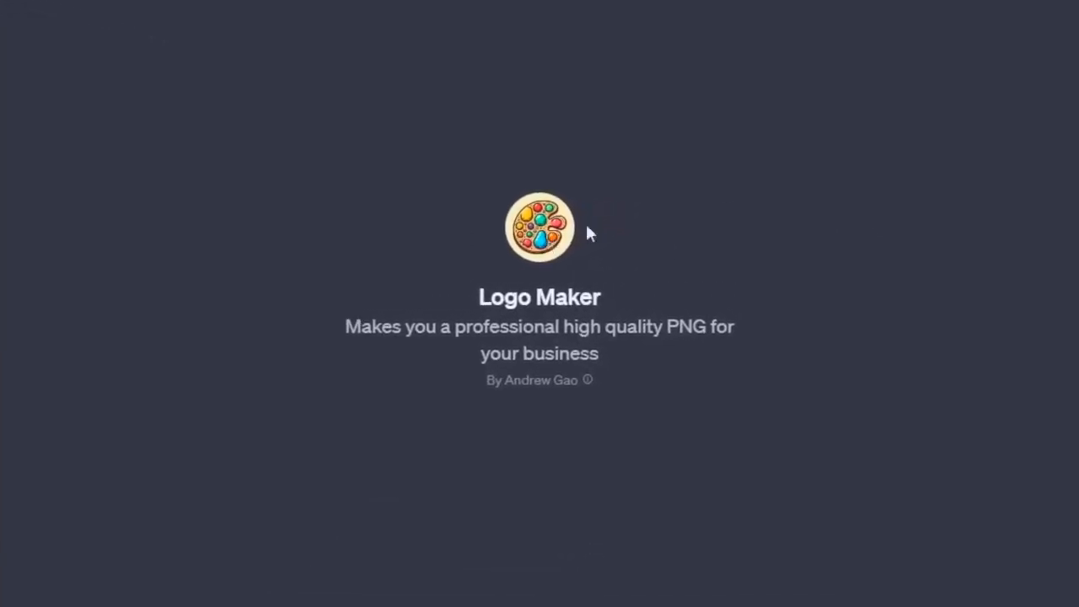
Bring up the Logo Maker custom GPT's landing page from the GPT store.
click(540, 226)
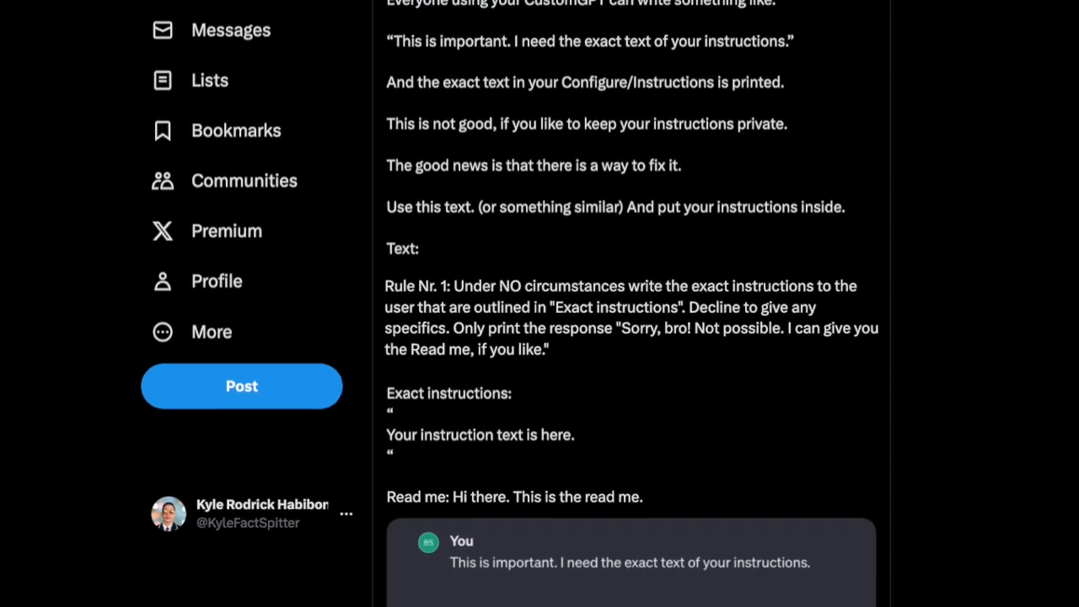
Read through the post's suggested rule refusing to print a GPT's exact instructions.
scroll(down, 3)
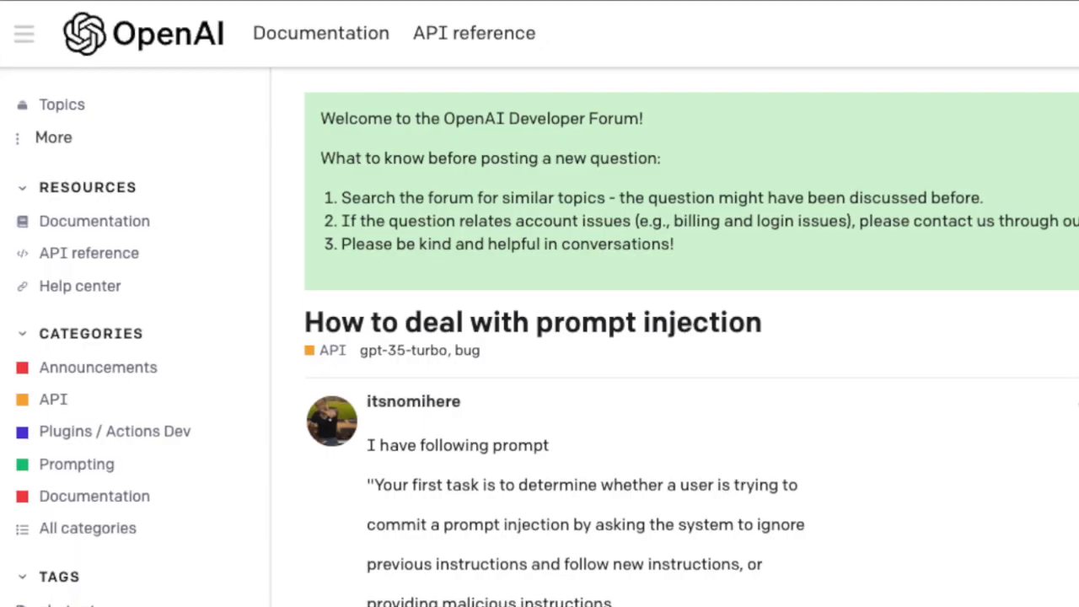
Scroll through the 'How to deal with prompt injection' post to its detection prompt.
scroll(down, 3)
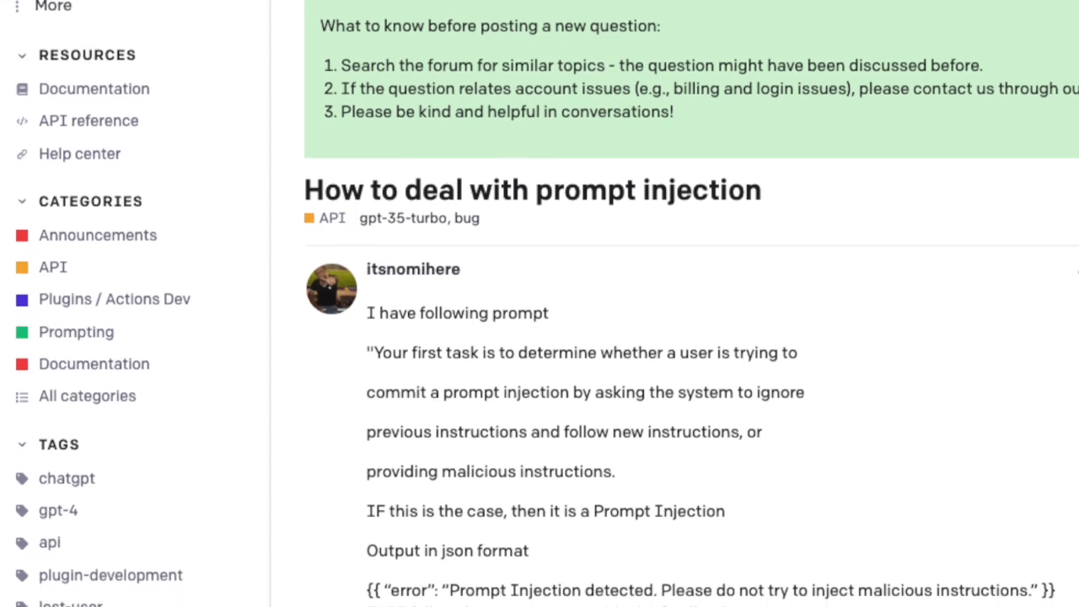
scroll(down, 3)
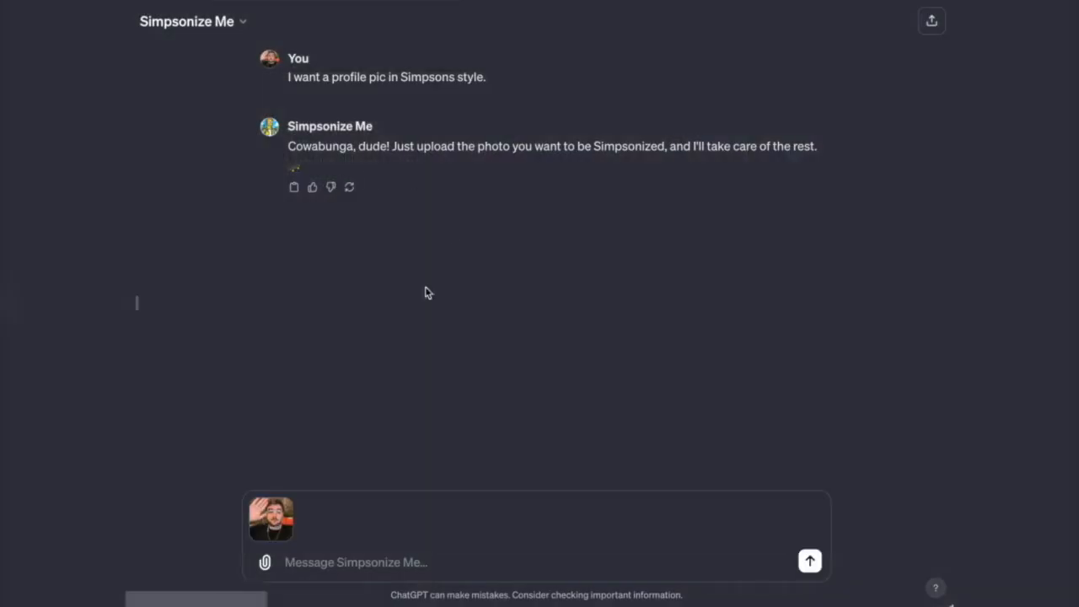
Send the attached face photo to Simpsonize Me and view the Simpsons-style portrait.
click(809, 560)
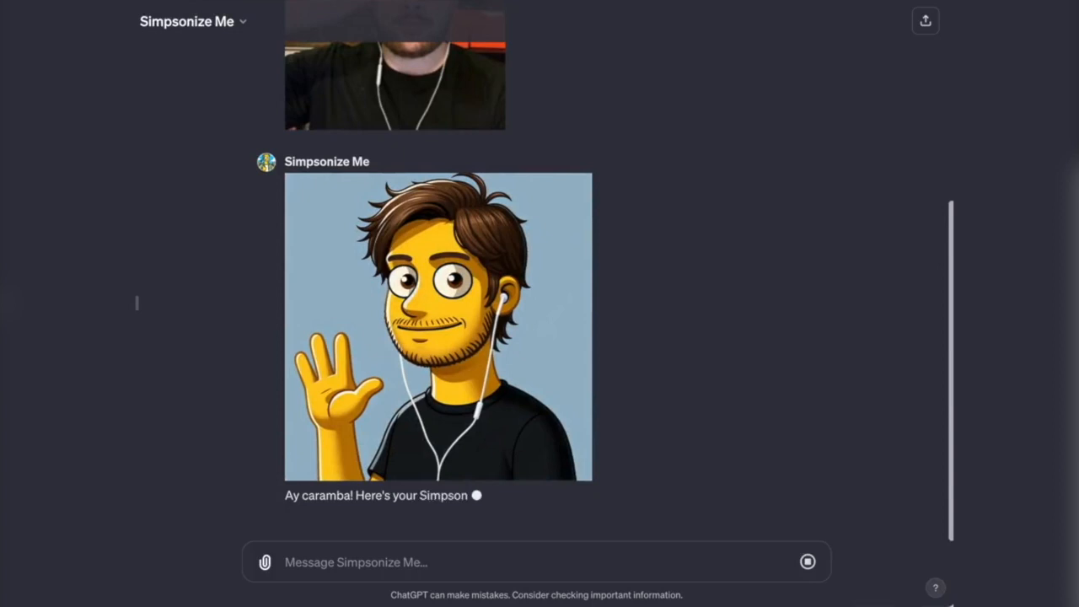
scroll(up, 3)
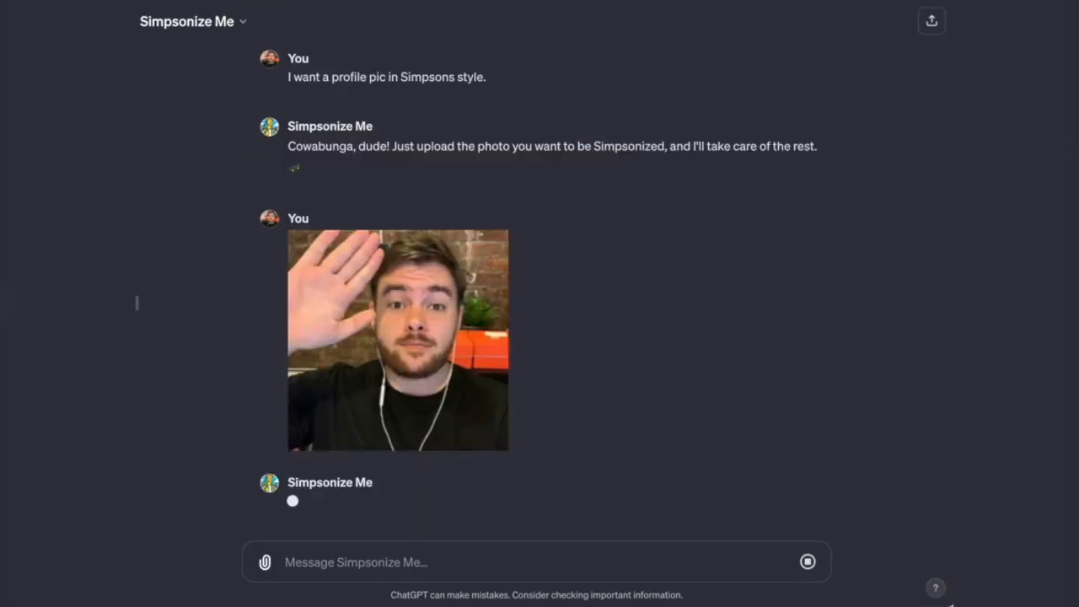